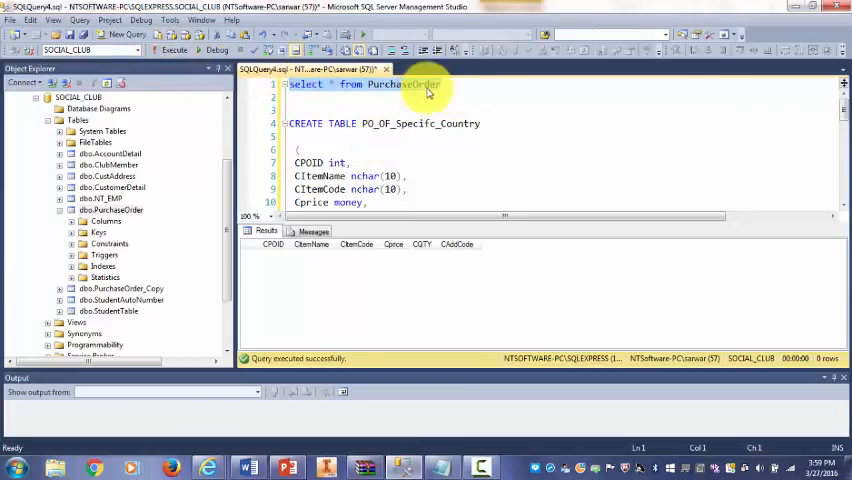
Run 'select * from PurchaseOrder' to list its six rows, then select the PO_OF_Specifc_Country query
{"action": "left_click", "coordinate": [174, 50]}
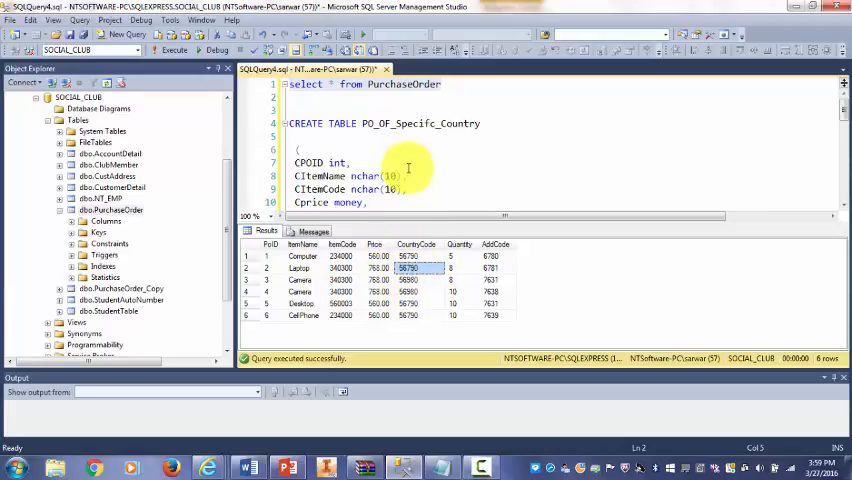
{"action": "left_click", "coordinate": [488, 123]}
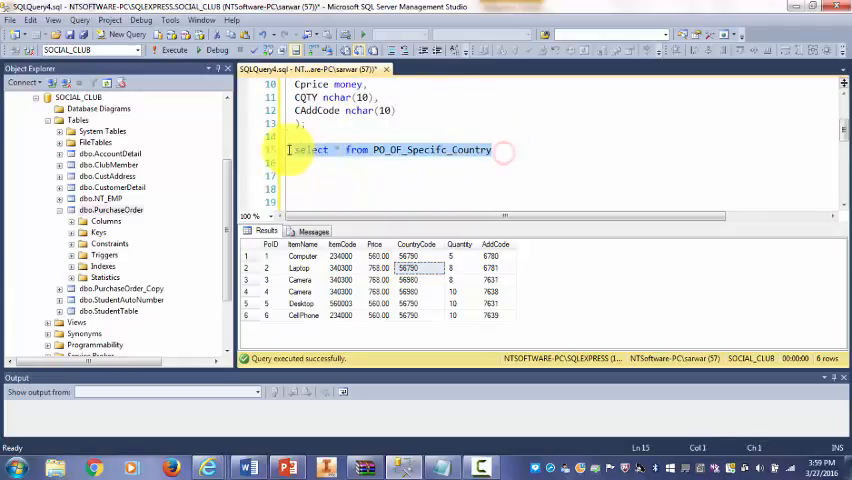
Query PO_OF_Specifc_Country (invalid object error), run CREATE TABLE, and re-query to see six empty columns
{"action": "left_click", "coordinate": [174, 50]}
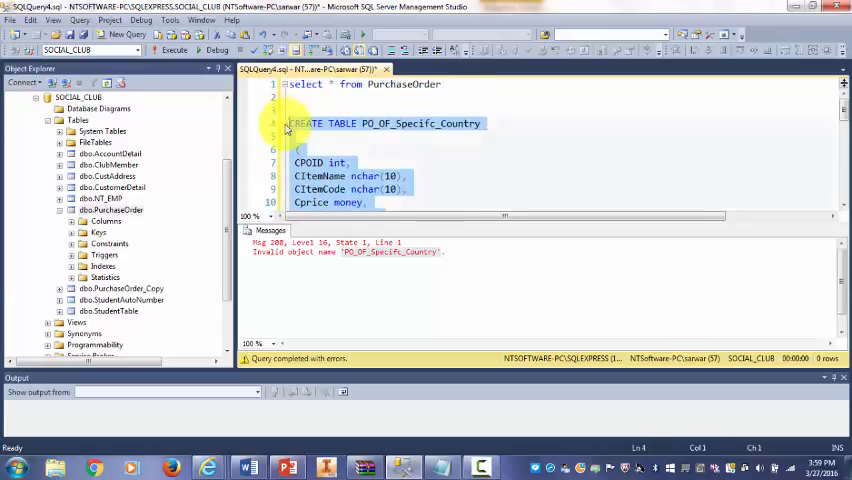
{"action": "left_click", "coordinate": [174, 50]}
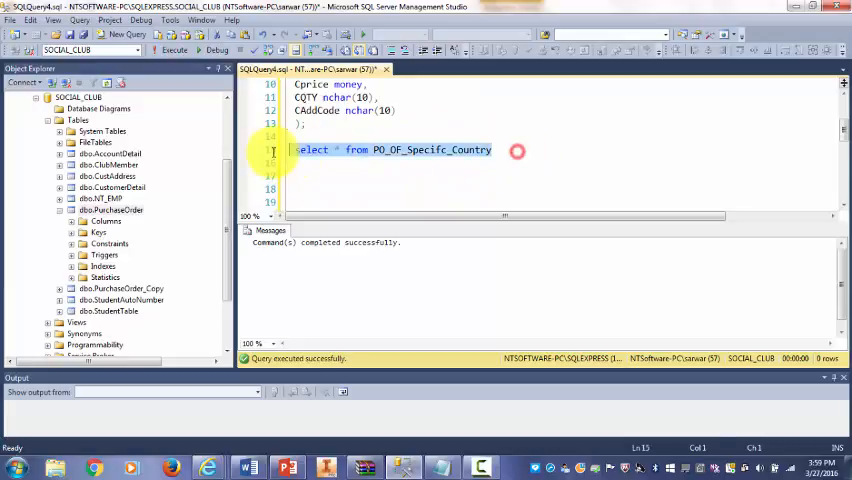
{"action": "left_click", "coordinate": [174, 50]}
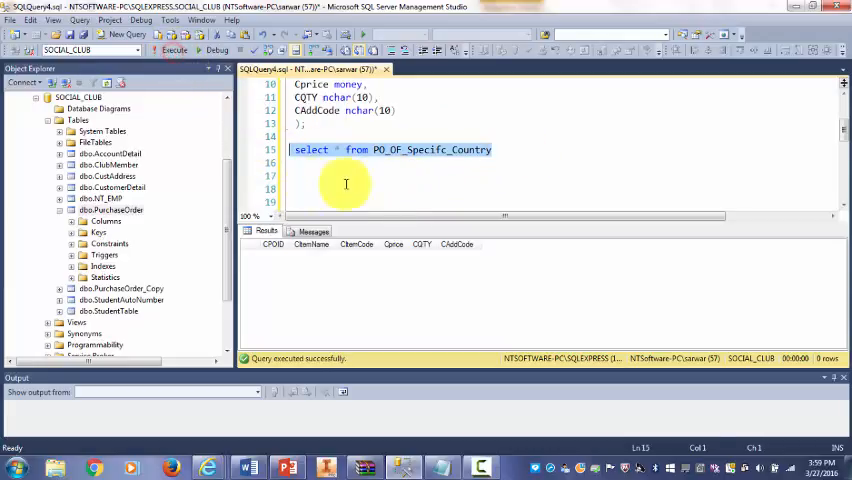
{"action": "mouse_move", "coordinate": [380, 196]}
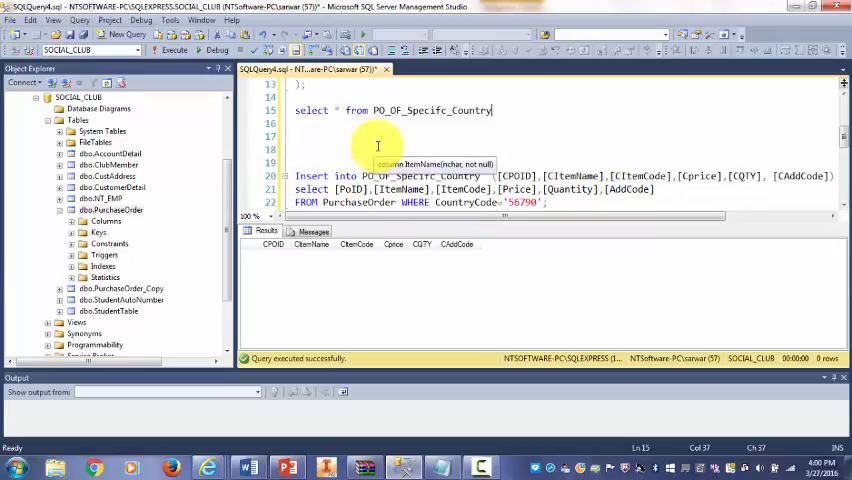
Write the INSERT INTO PO_OF_Specifc_Country from PurchaseOrder where CountryCode='56790', fixing columns [Quantity],[AAddCode]
{"action": "scroll", "scroll_direction": "down", "scroll_amount": 3}
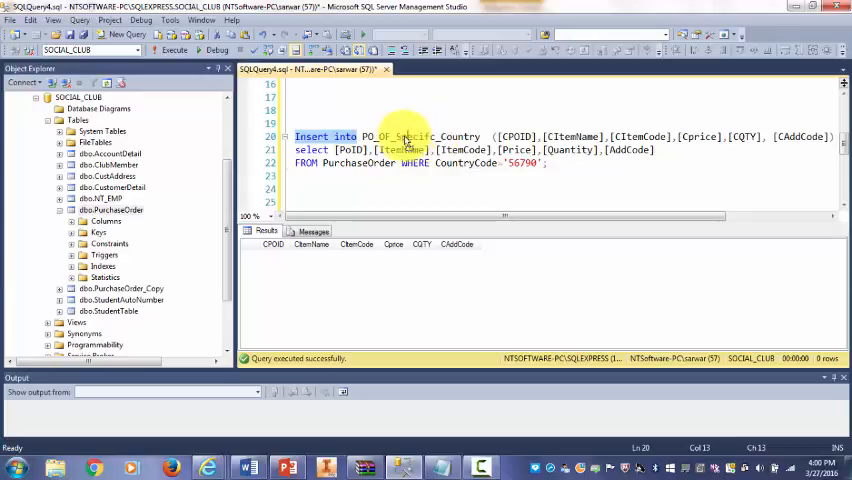
{"action": "mouse_move", "coordinate": [413, 136]}
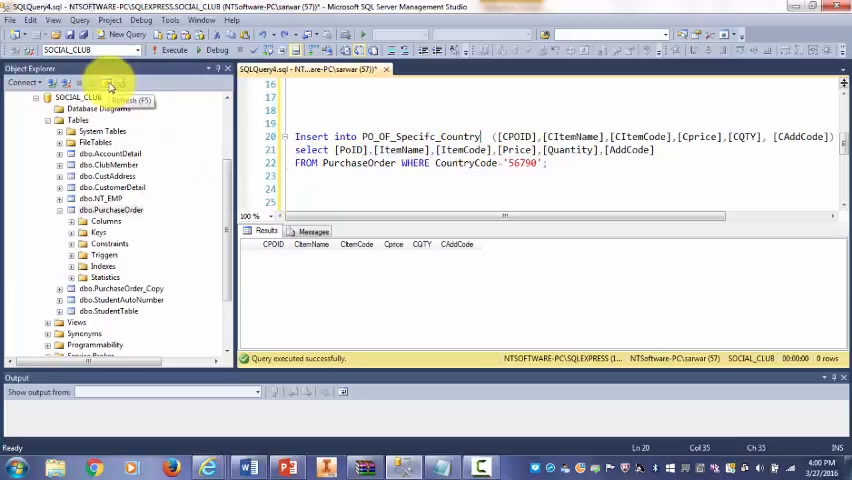
{"action": "left_click", "coordinate": [110, 209]}
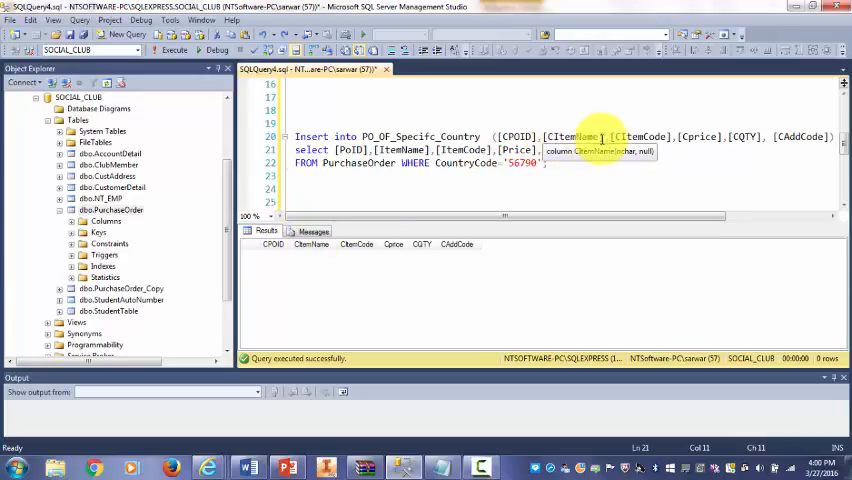
{"action": "type", "text": "[Quantity],[AAddCode]"}
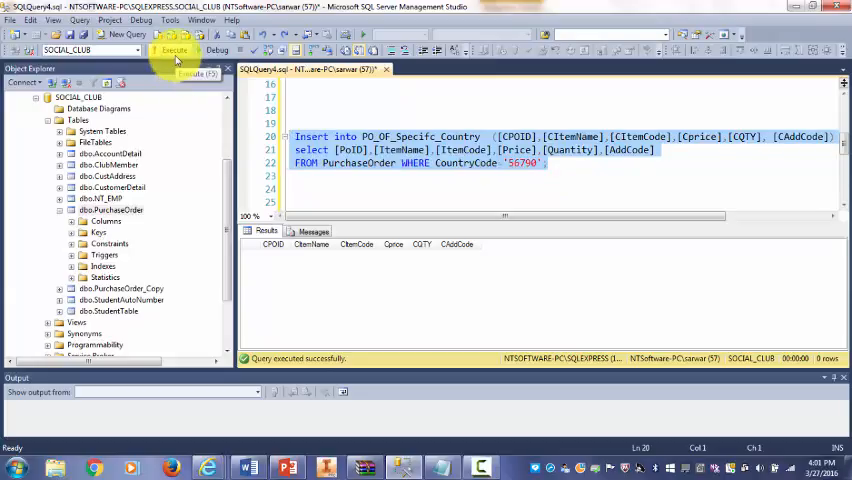
Run the INSERT (4 rows affected) and re-run 'select * from PurchaseOrder'
{"action": "left_click", "coordinate": [172, 49]}
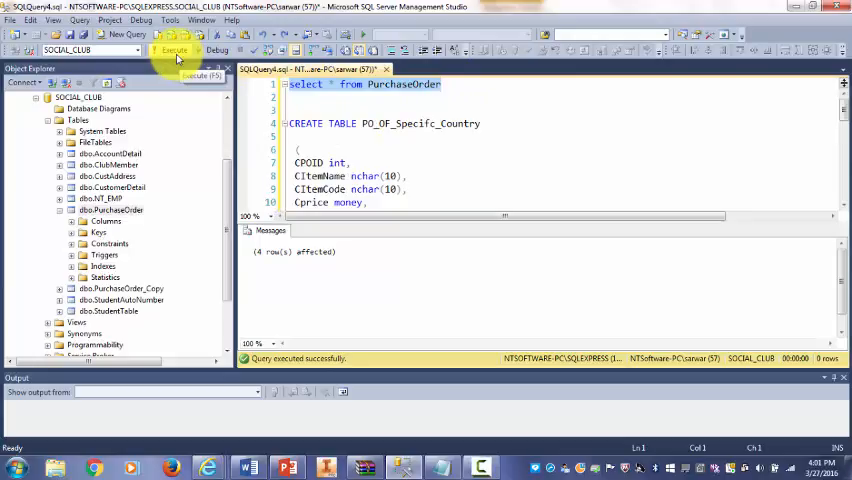
{"action": "left_click", "coordinate": [172, 50]}
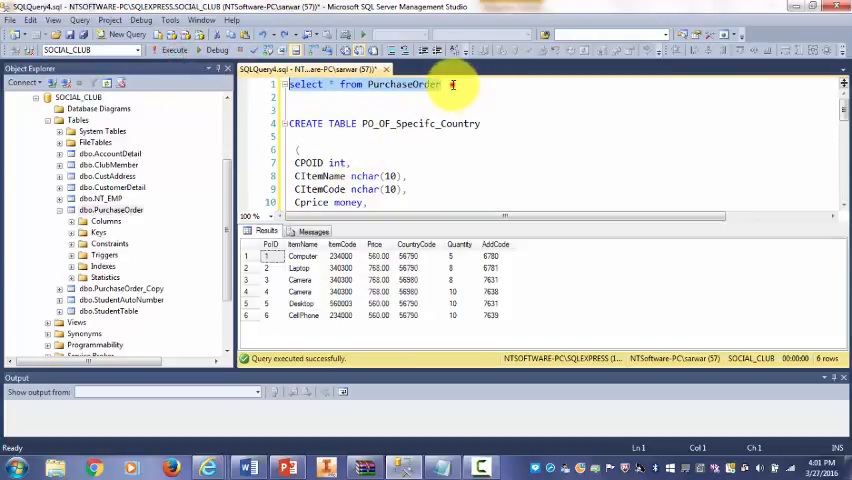
Add WHERE CountryCode = '56790' to the PurchaseOrder select and run it, returning four rows
{"action": "type", "text": "where"}
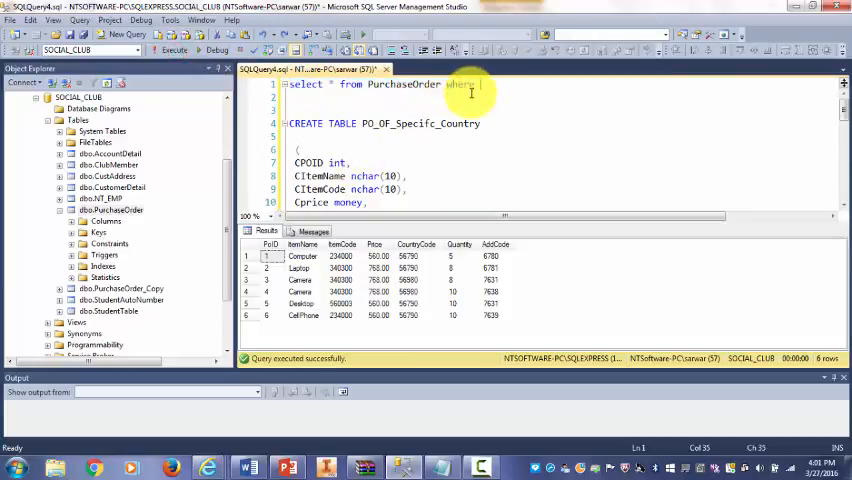
{"action": "type", "text": "cou"}
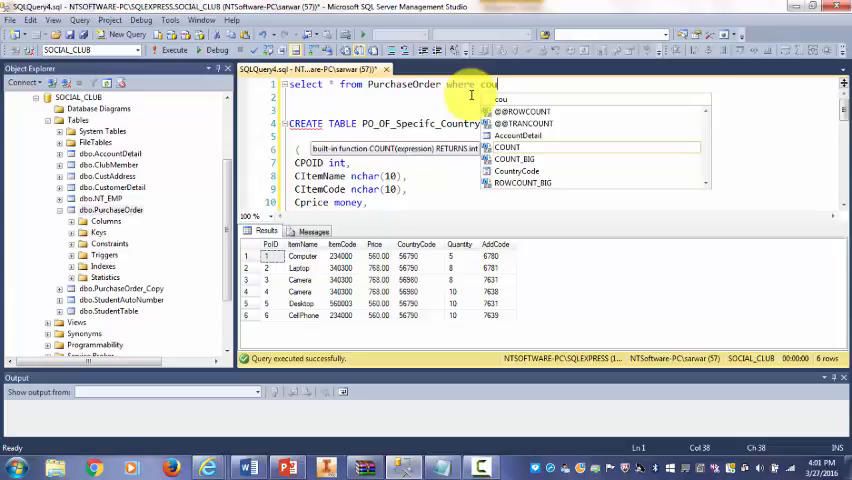
{"action": "type", "text": "countryCode ="}
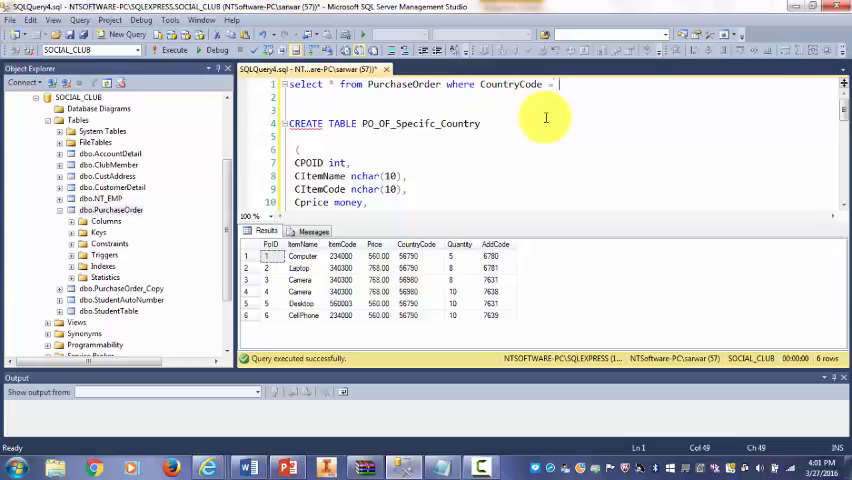
{"action": "type", "text": "'"}
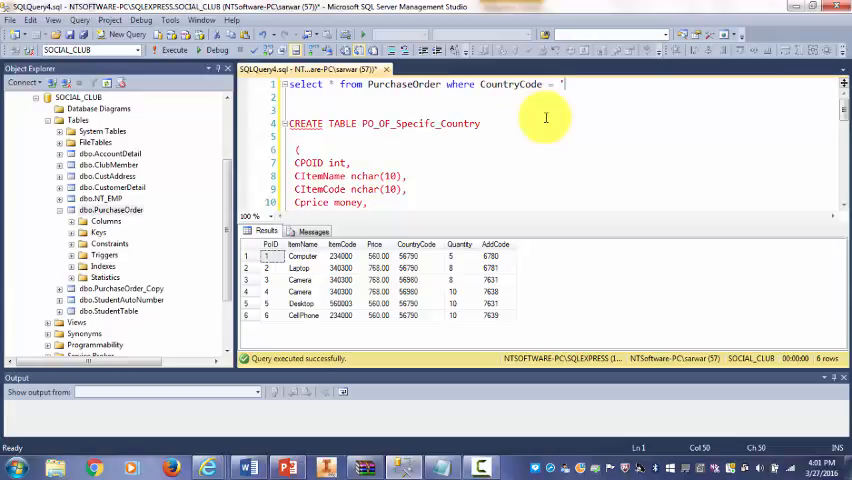
{"action": "type", "text": "56"}
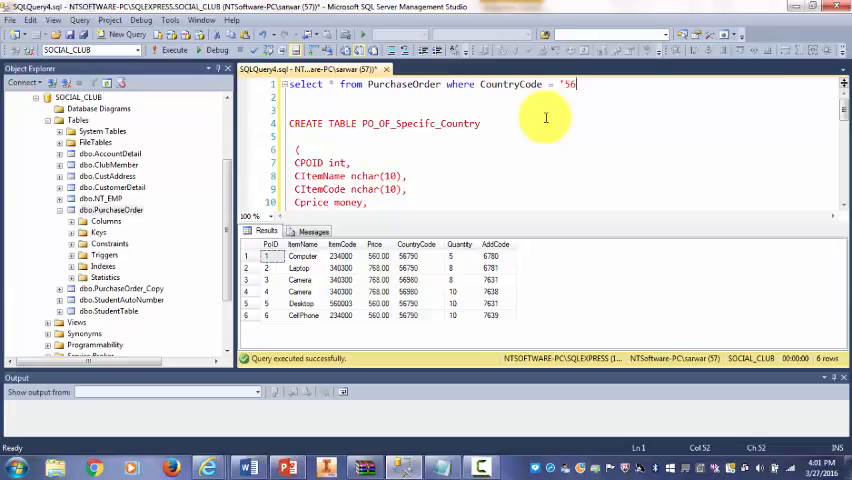
{"action": "type", "text": "90"}
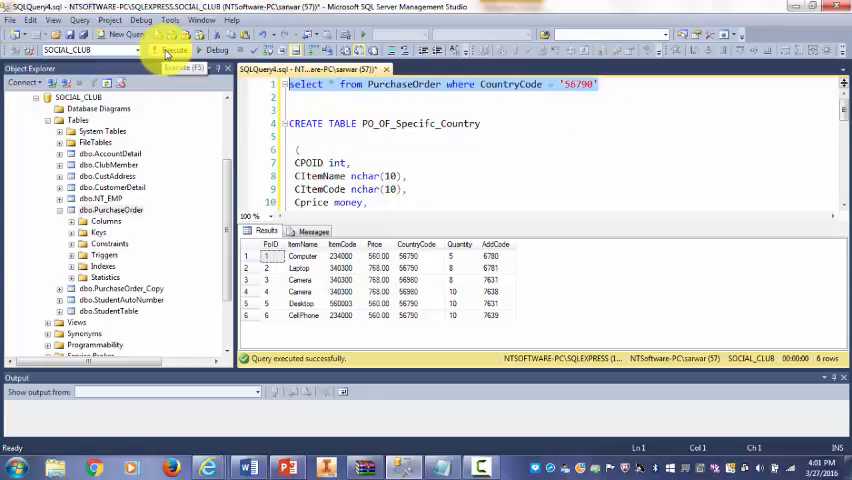
{"action": "left_click", "coordinate": [173, 50]}
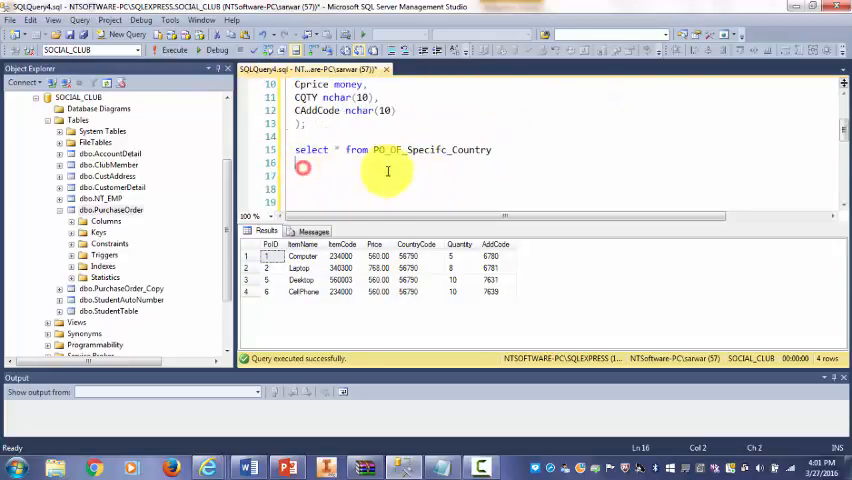
Run both selects together and inspect the CountryCode values in the filtered PurchaseOrder result
{"action": "type", "text": "select * from PurchaseOrder where CountryCode = '56790'"}
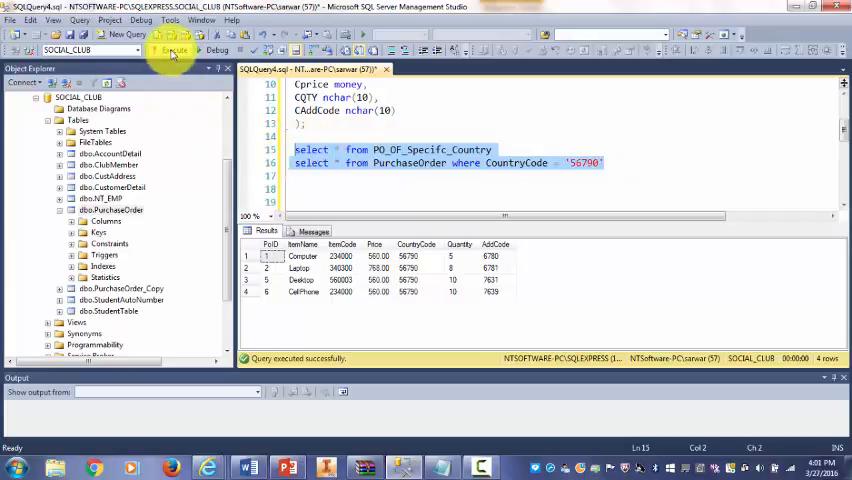
{"action": "left_click", "coordinate": [173, 50]}
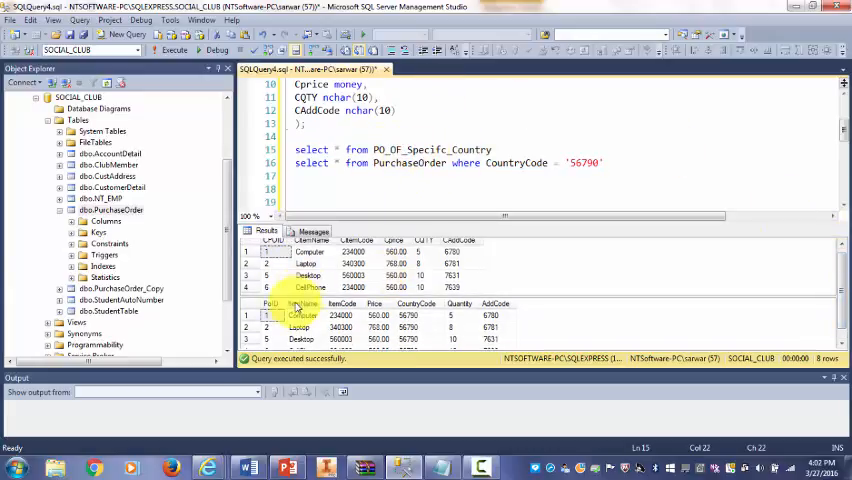
{"action": "left_click", "coordinate": [416, 303]}
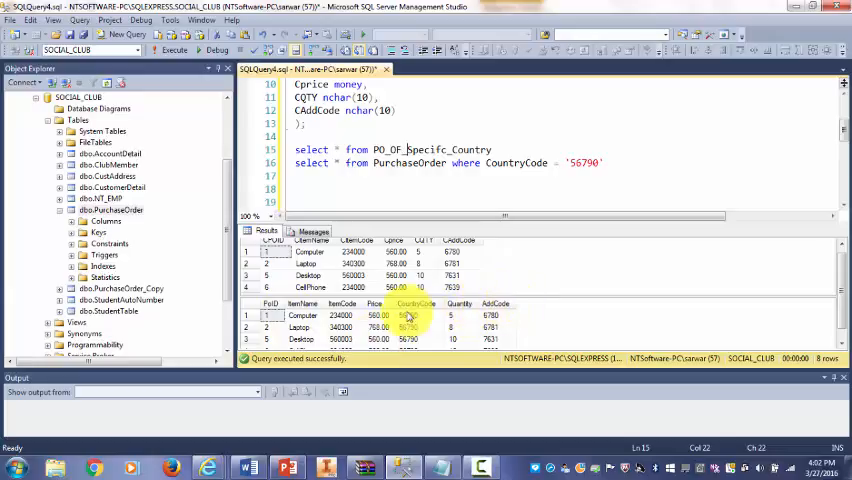